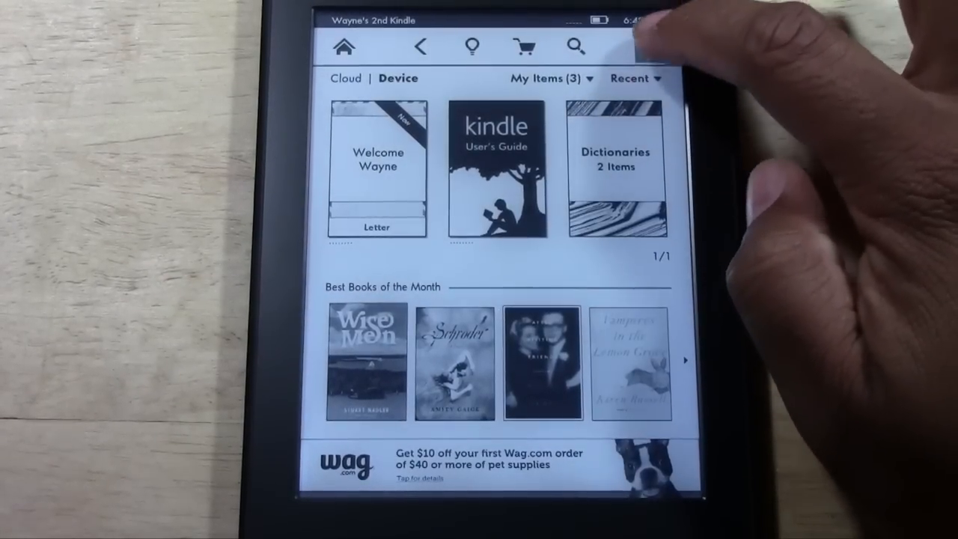
Bring up the home-screen menu and choose Settings from it
click(575, 48)
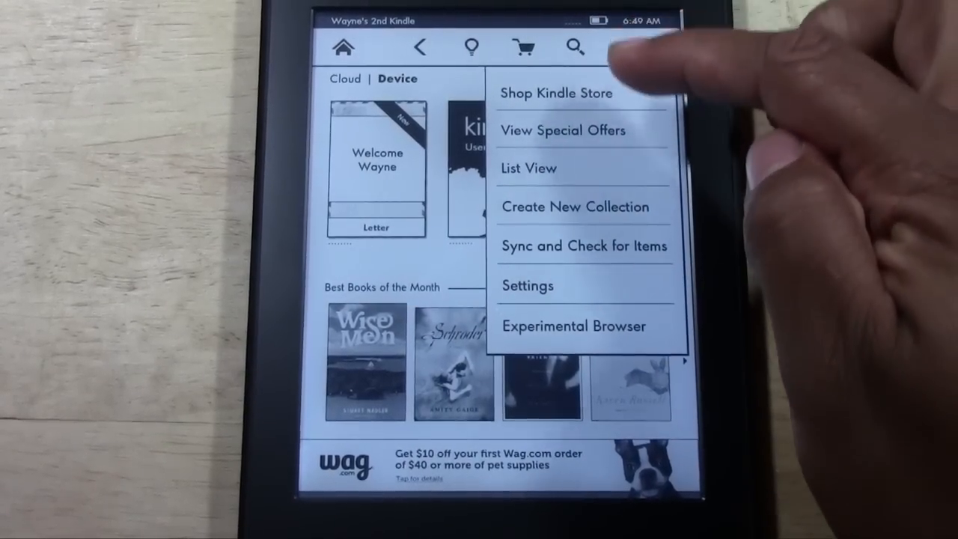
click(527, 285)
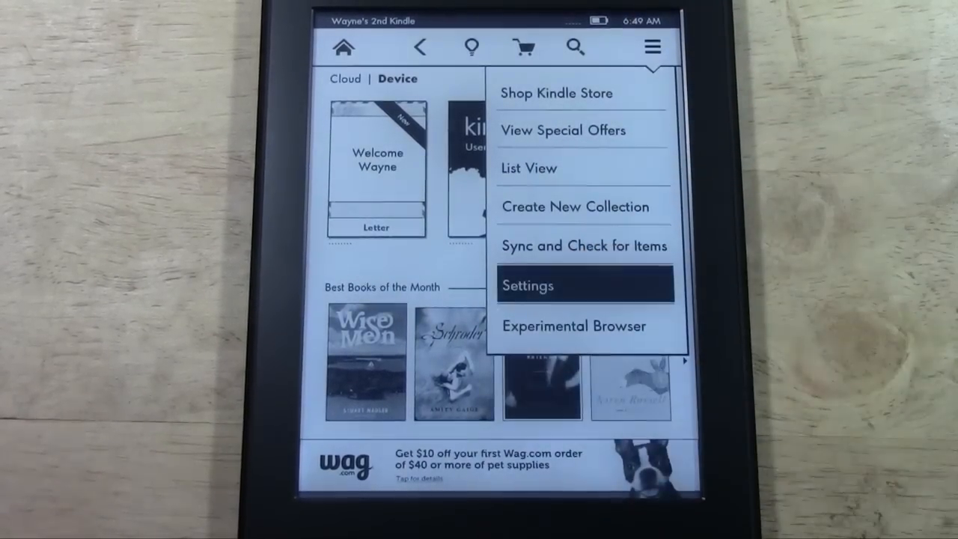
Show the Wi-Fi Networks list with its nine nearby networks
click(527, 285)
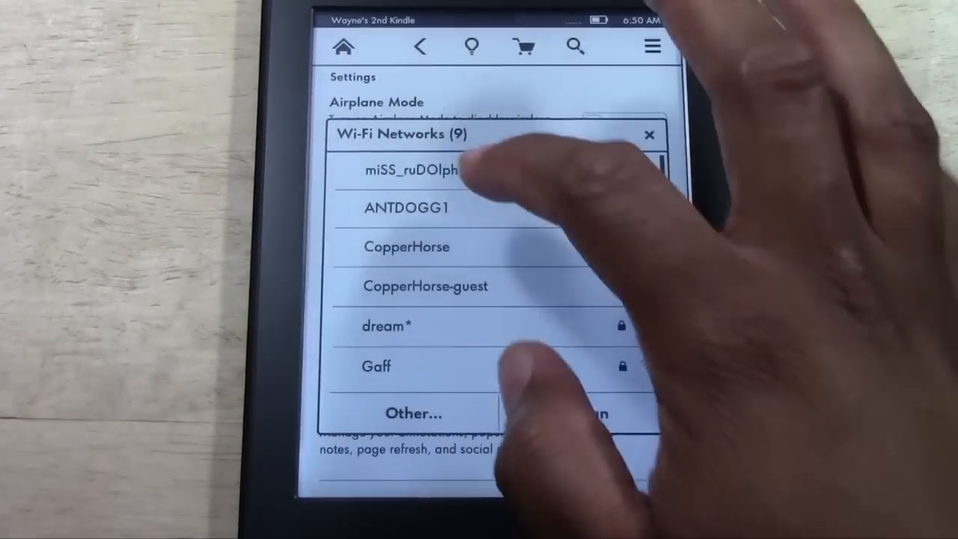
Connect to the miSS_ruDOlph network and close the list back to Settings
click(411, 171)
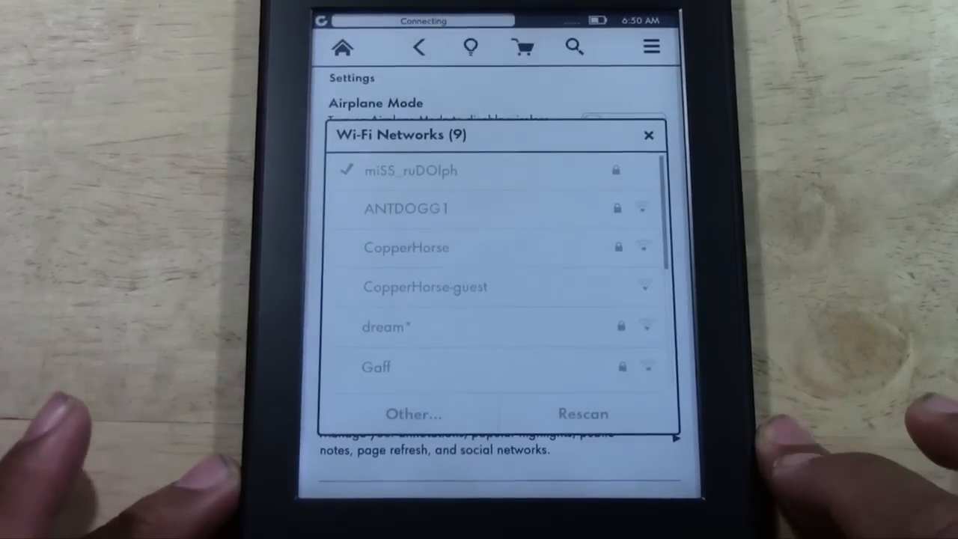
click(648, 134)
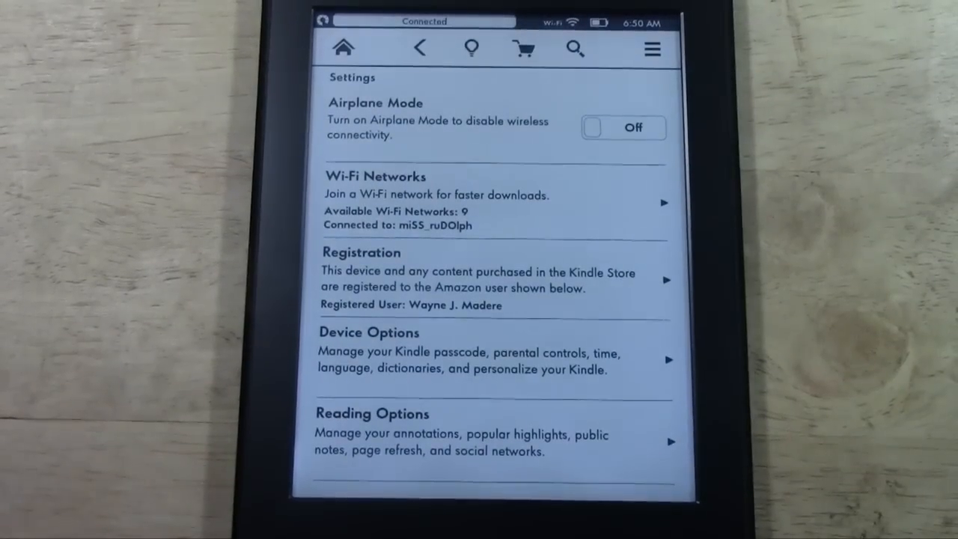